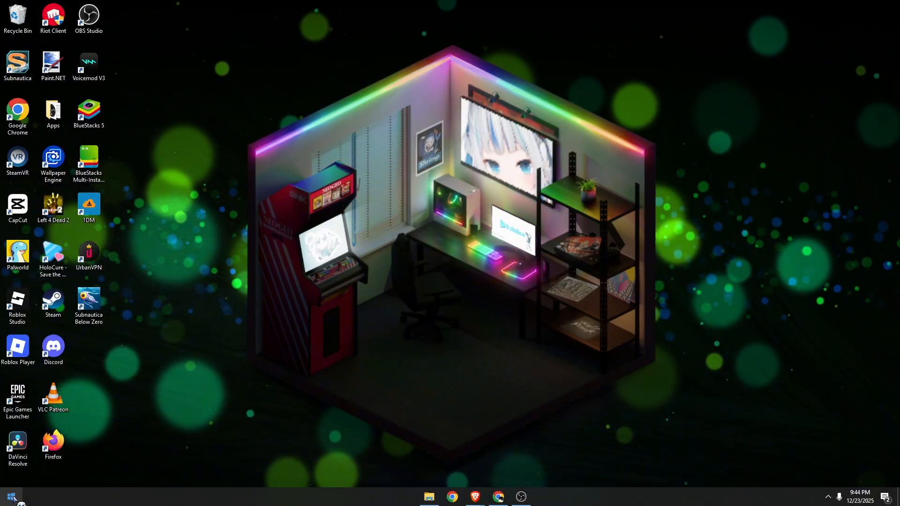
Step: Search Start for 'roblox Player' and open the file location of the best-match app
text(roblox Player)
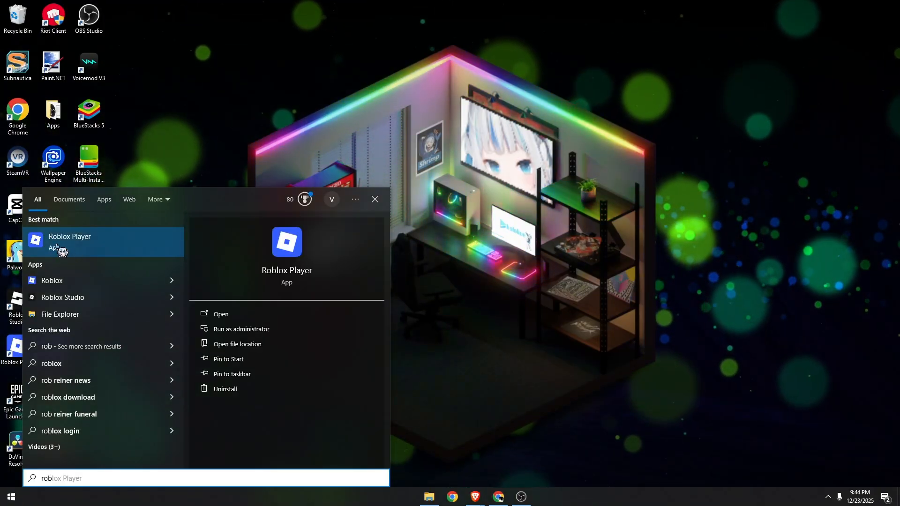
right_click(70, 241)
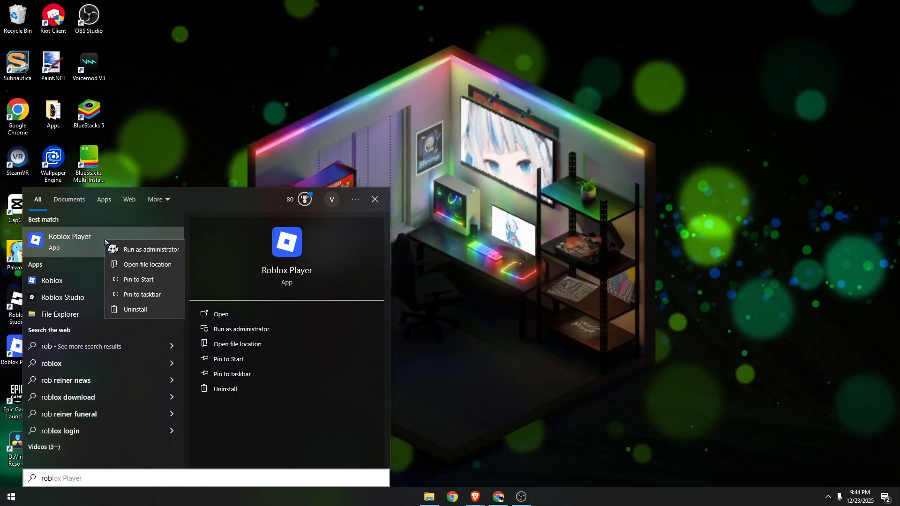
click(146, 264)
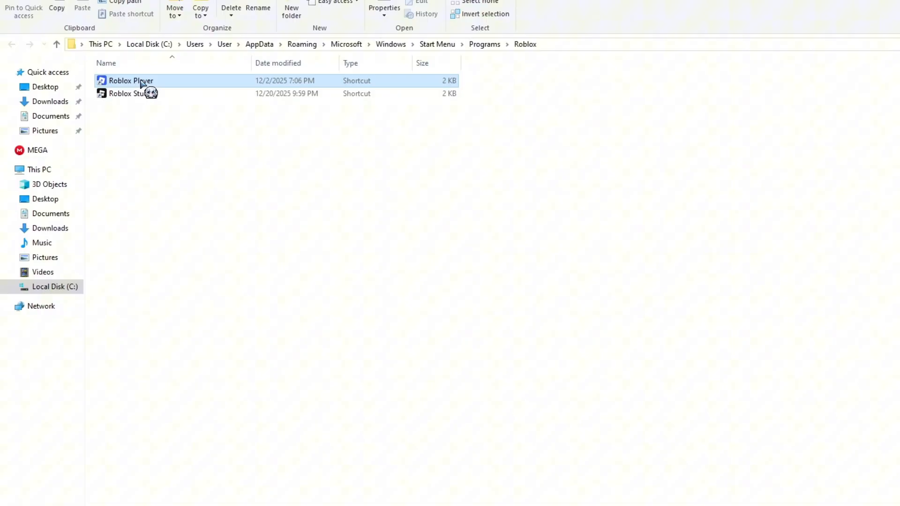
Step: Follow the Roblox Player shortcut to its target Roblox version folder containing RobloxPlayerBeta
right_click(130, 80)
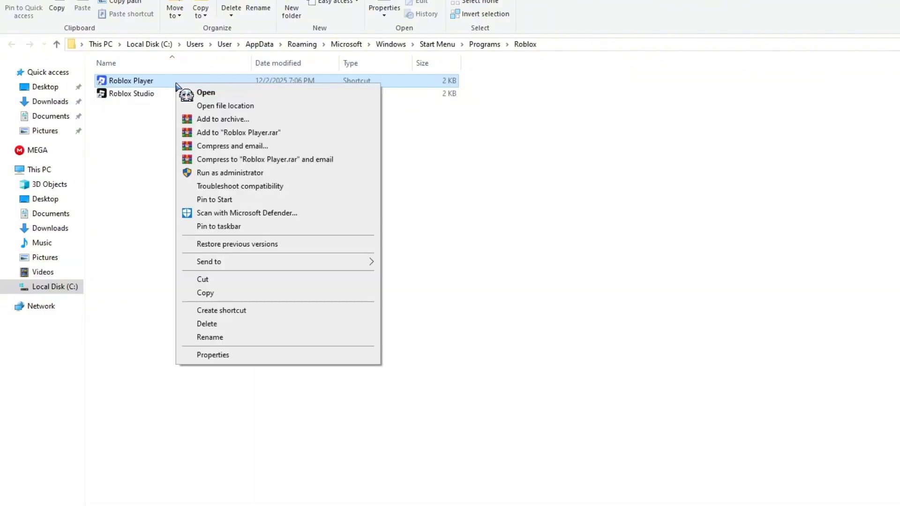
mouse_move(225, 106)
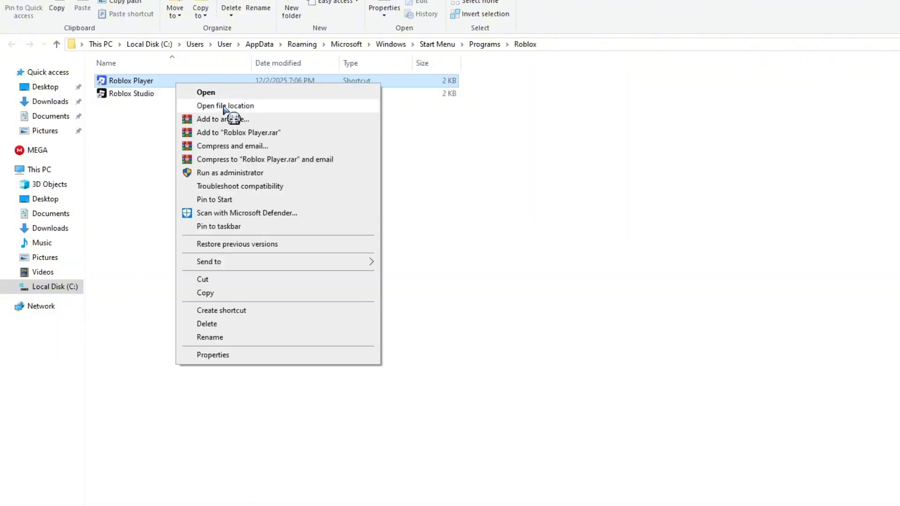
click(225, 106)
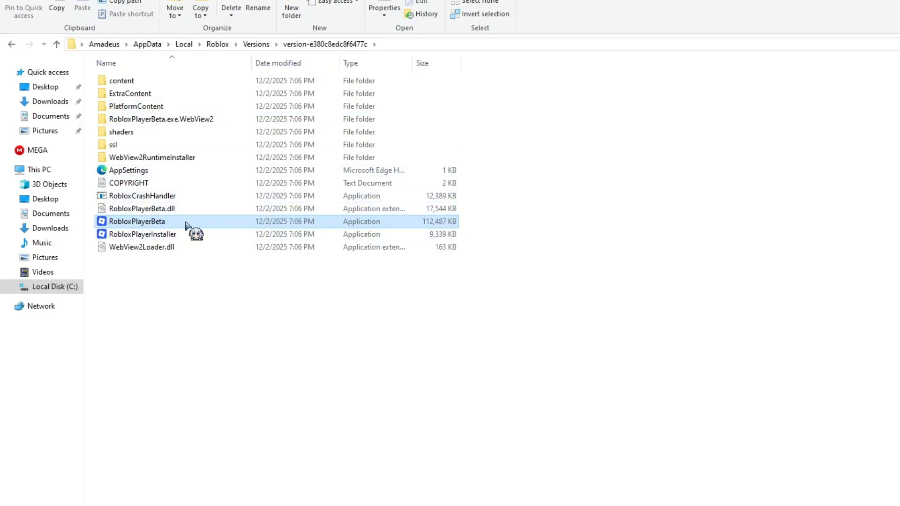
mouse_move(166, 224)
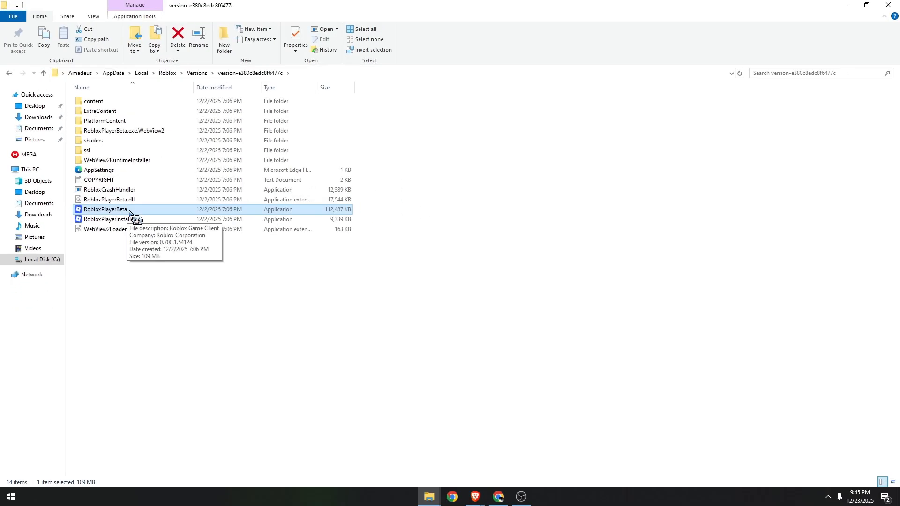
Step: Show RobloxPlayerBeta's Properties, Digital Signatures, and the Roblox Corporation signature details
right_click(105, 209)
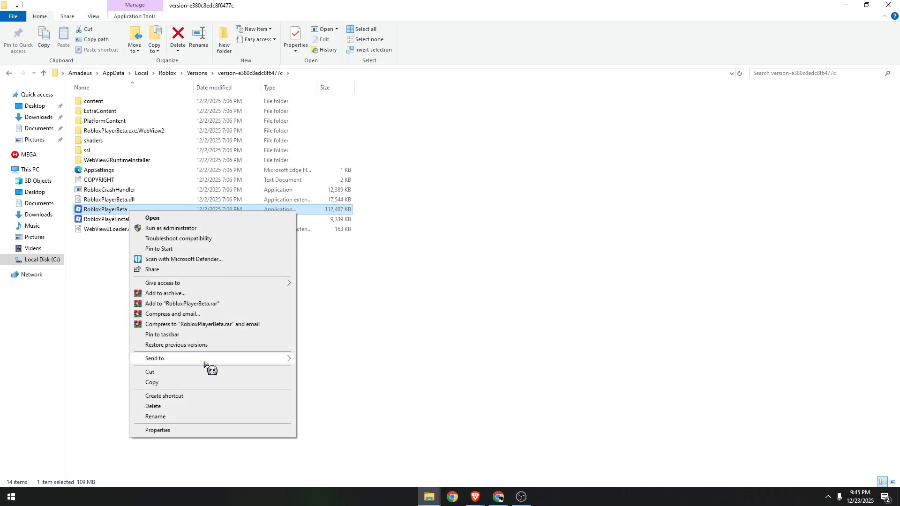
click(156, 430)
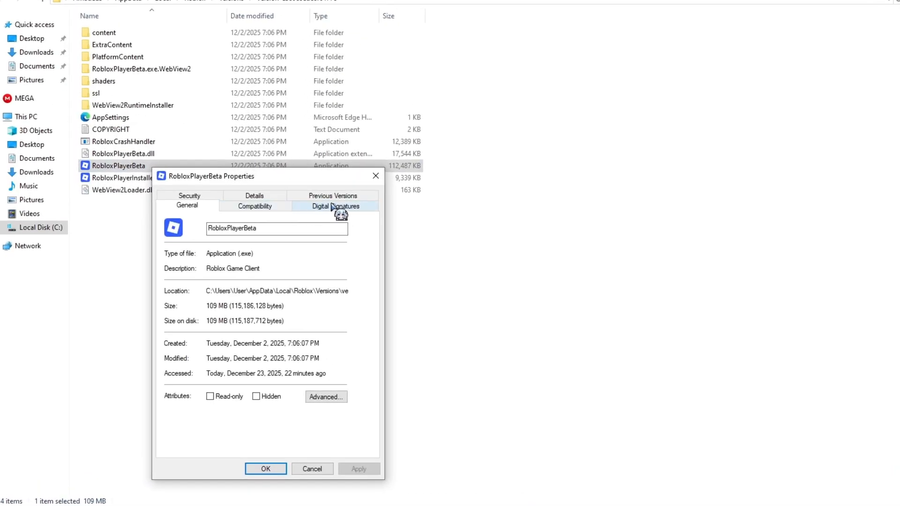
click(335, 205)
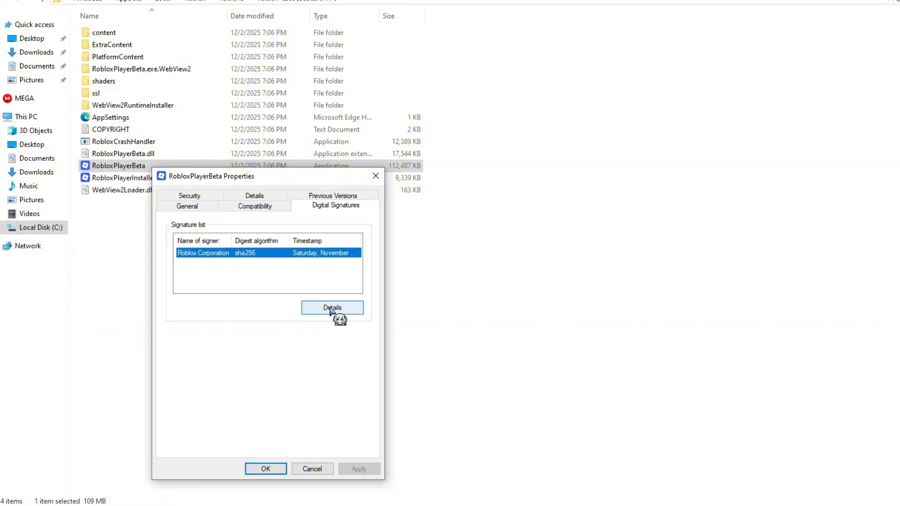
click(331, 307)
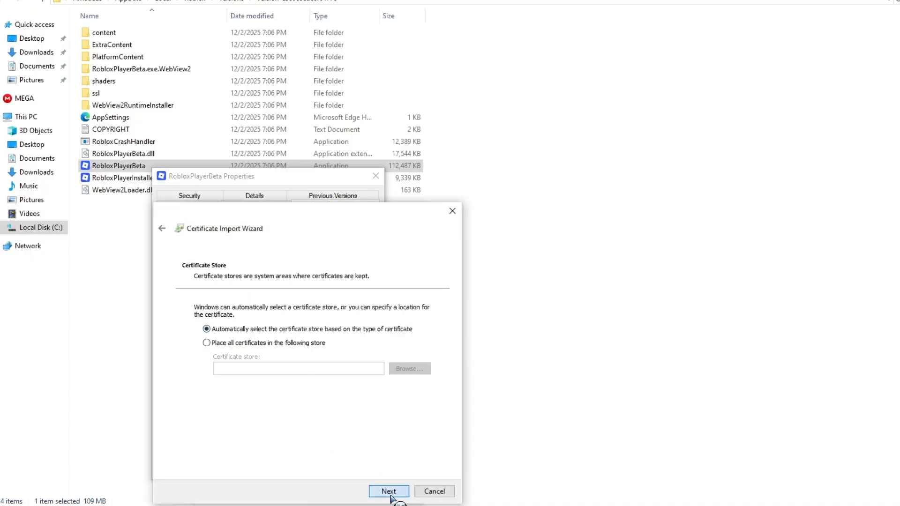
Step: Finish the Certificate Import Wizard with automatic store selection and acknowledge 'The import was successful'
click(388, 491)
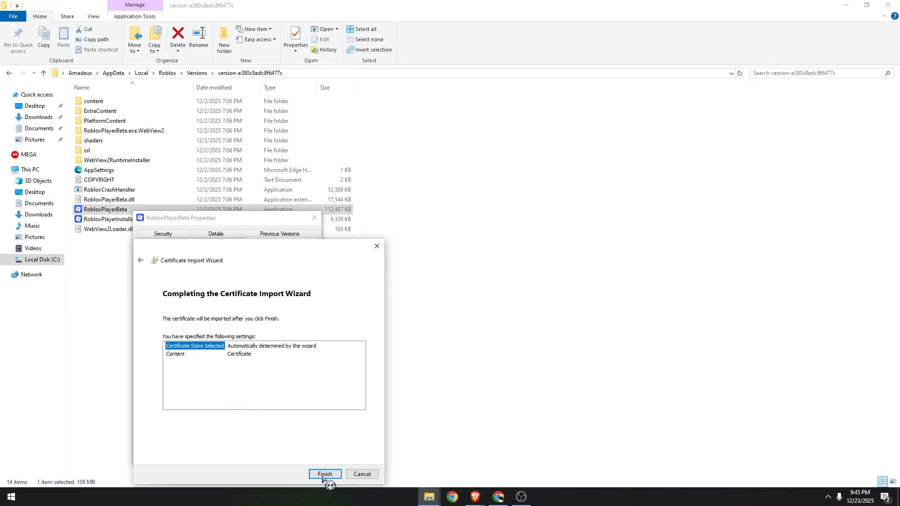
click(324, 473)
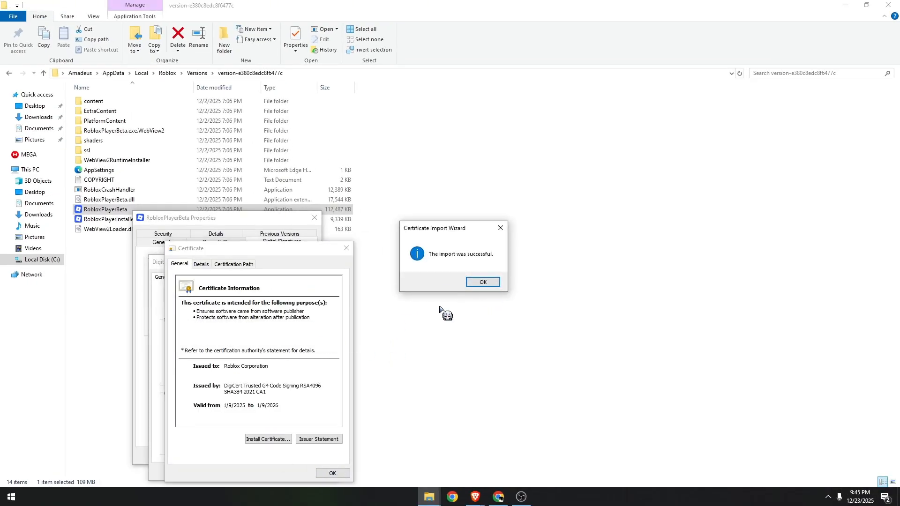
click(482, 282)
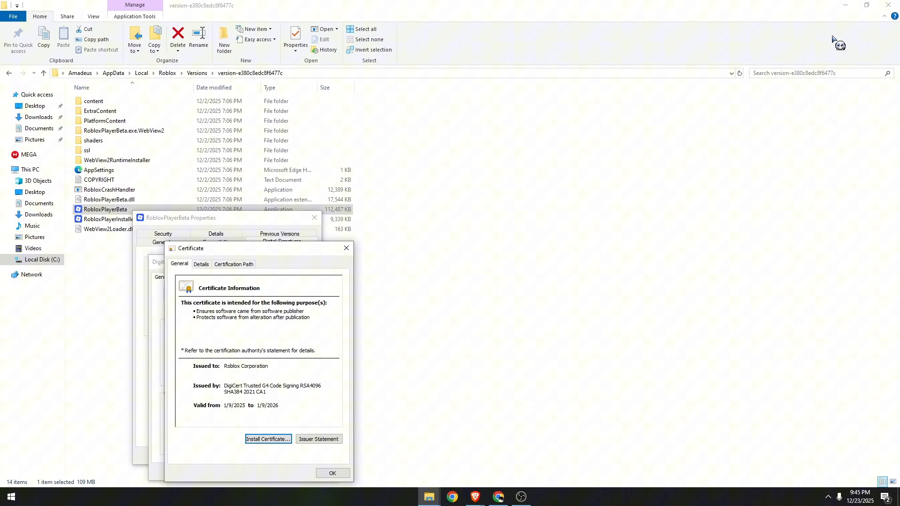